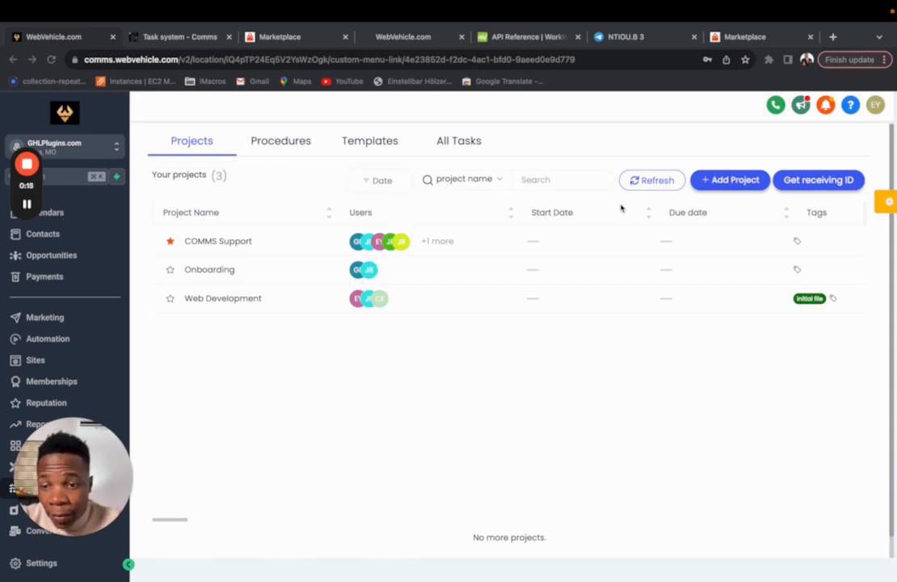
pyautogui.moveTo(503, 199)
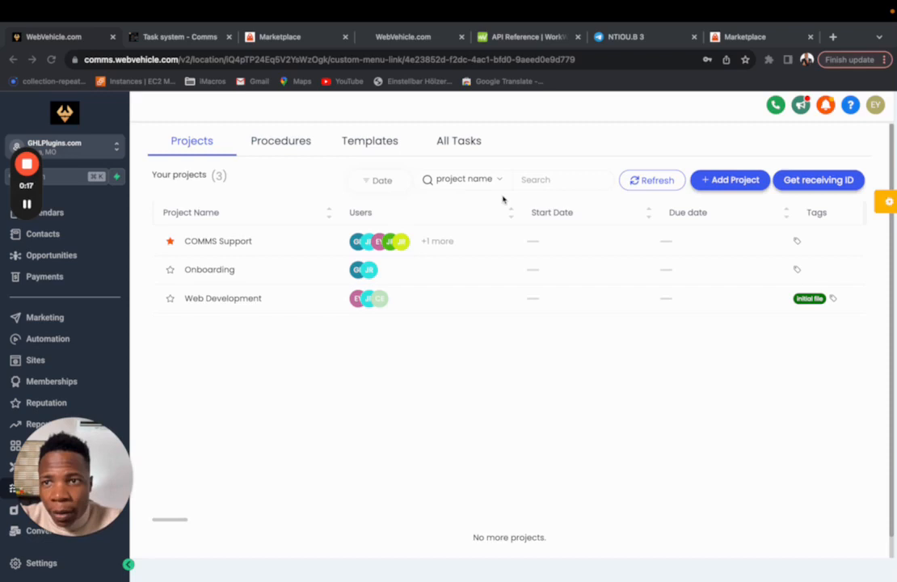
pyautogui.moveTo(574, 144)
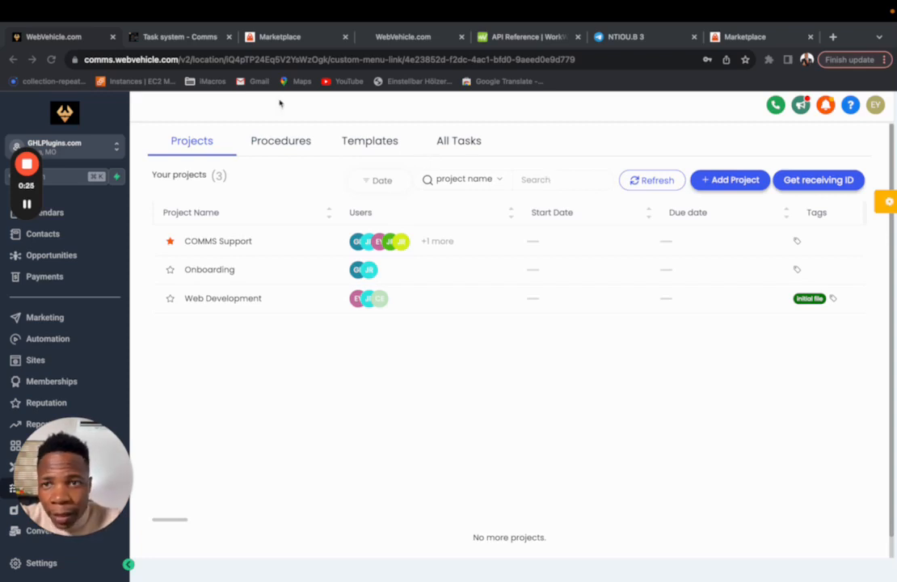
# Review the Linked Accounts list, then bring up App Settings showing whitelabel name Comms.
pyautogui.click(178, 36)
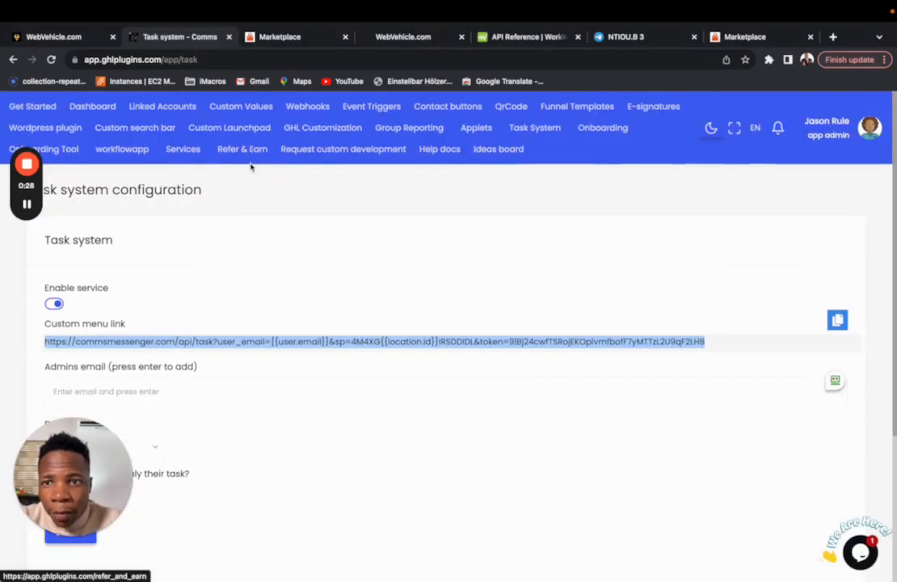
pyautogui.click(229, 126)
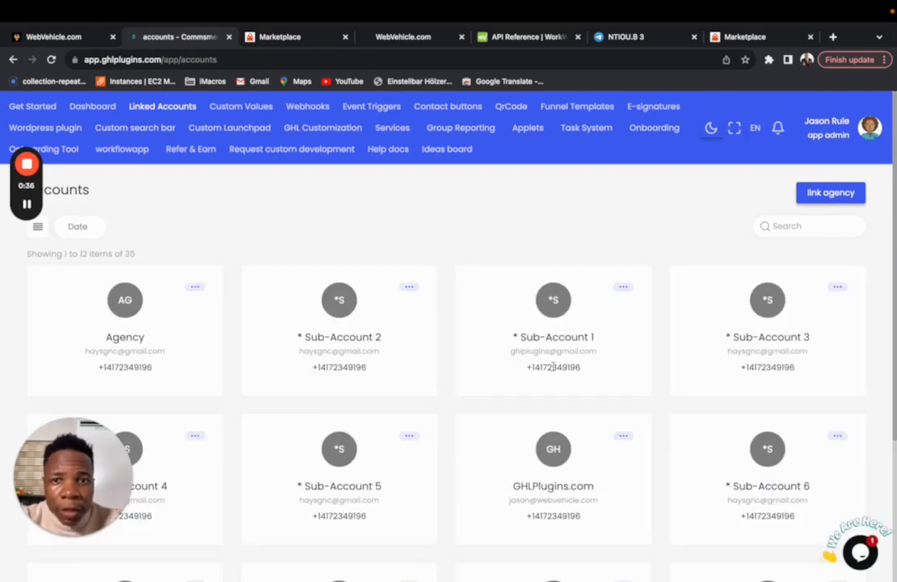
pyautogui.click(870, 126)
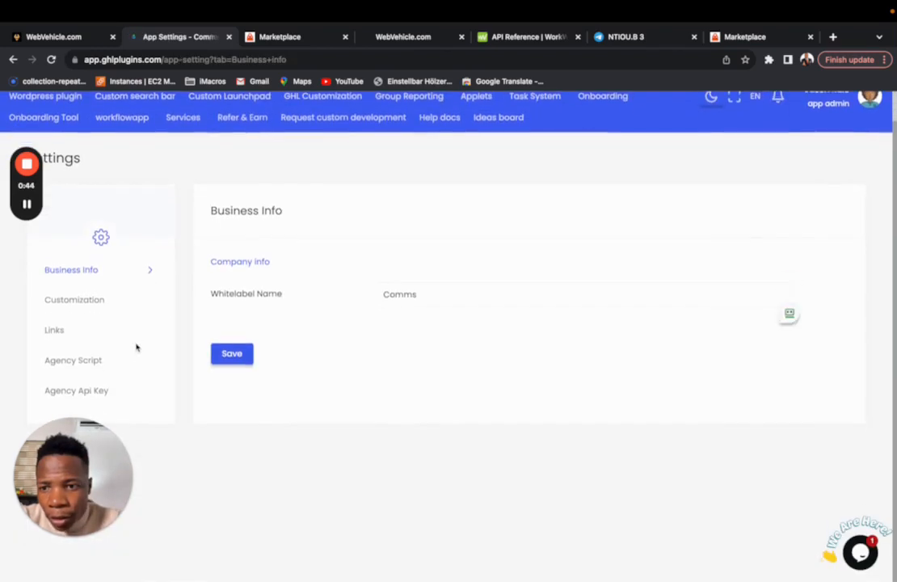
# Show the Agency API Key section to confirm a key is stored.
pyautogui.click(75, 389)
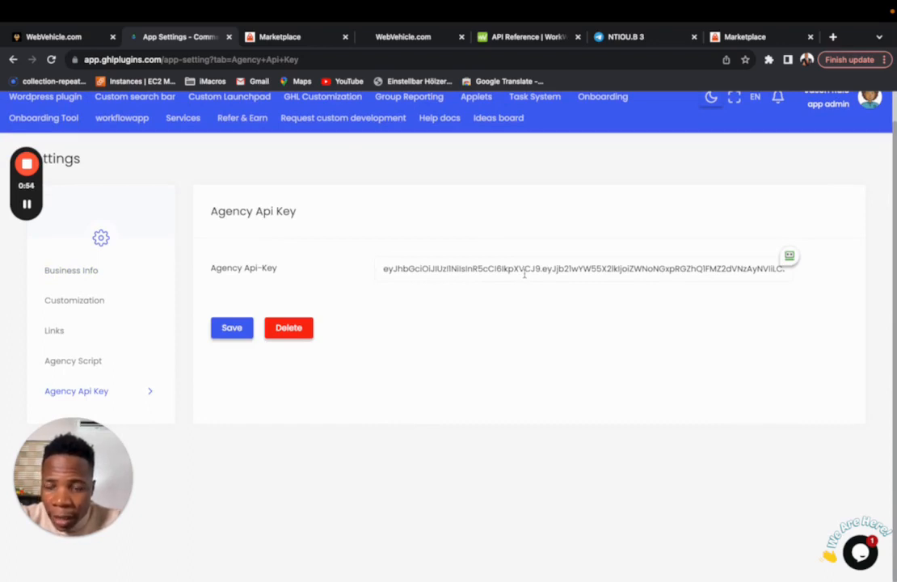
pyautogui.moveTo(436, 304)
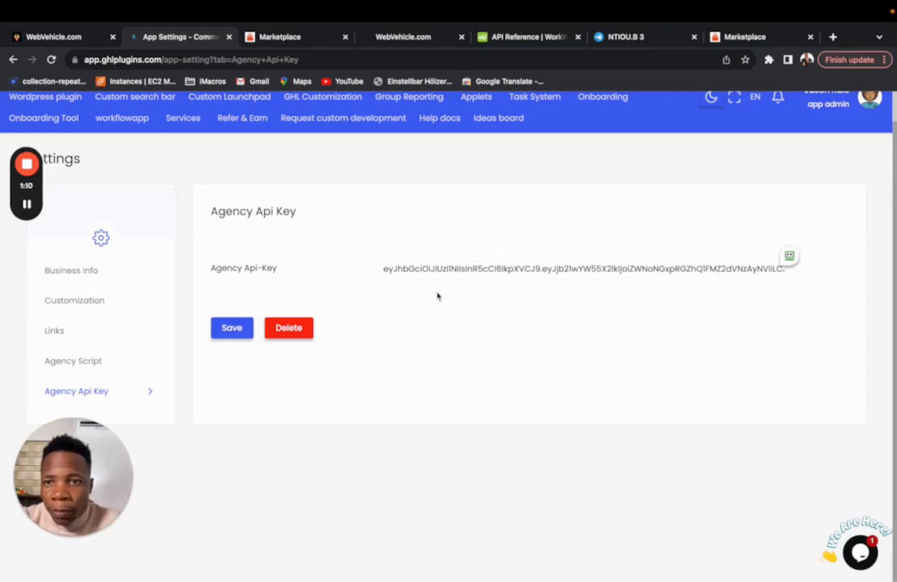
pyautogui.moveTo(71, 44)
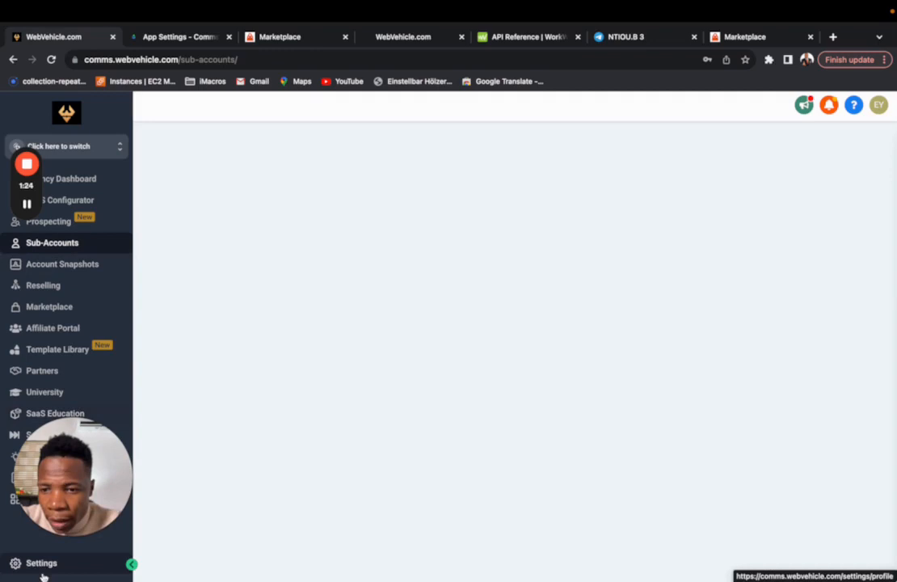
# View the agency Team page listing employees with emails, user types and locations.
pyautogui.click(42, 562)
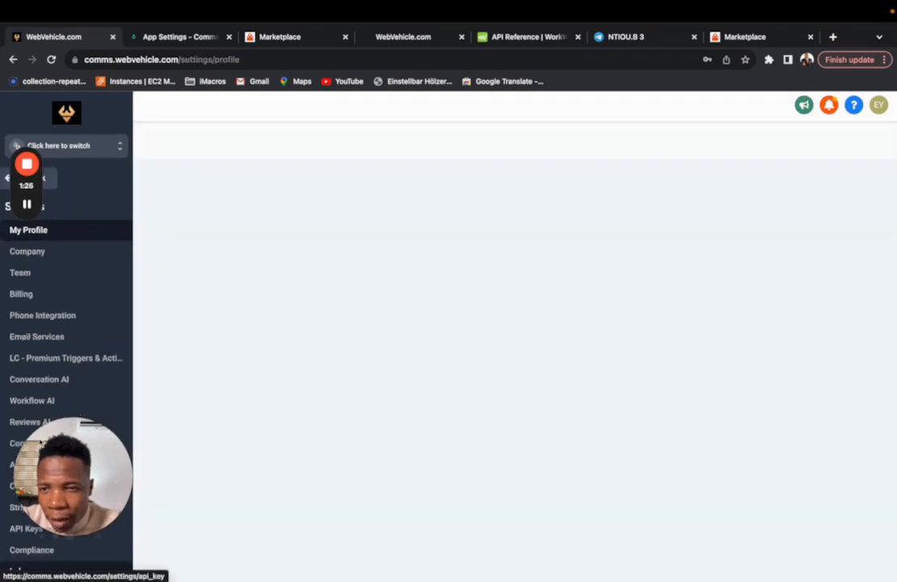
pyautogui.click(20, 271)
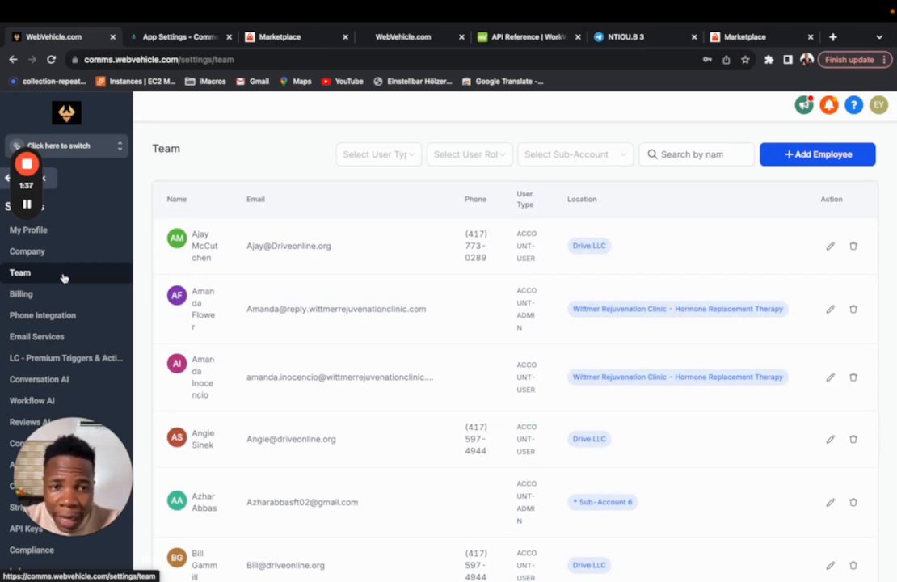
pyautogui.scroll(-3)
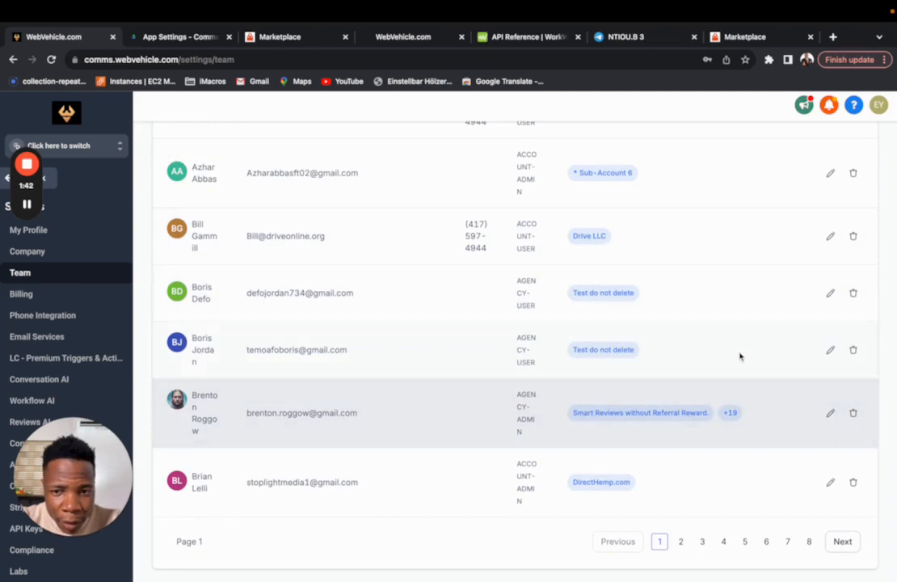
pyautogui.moveTo(831, 349)
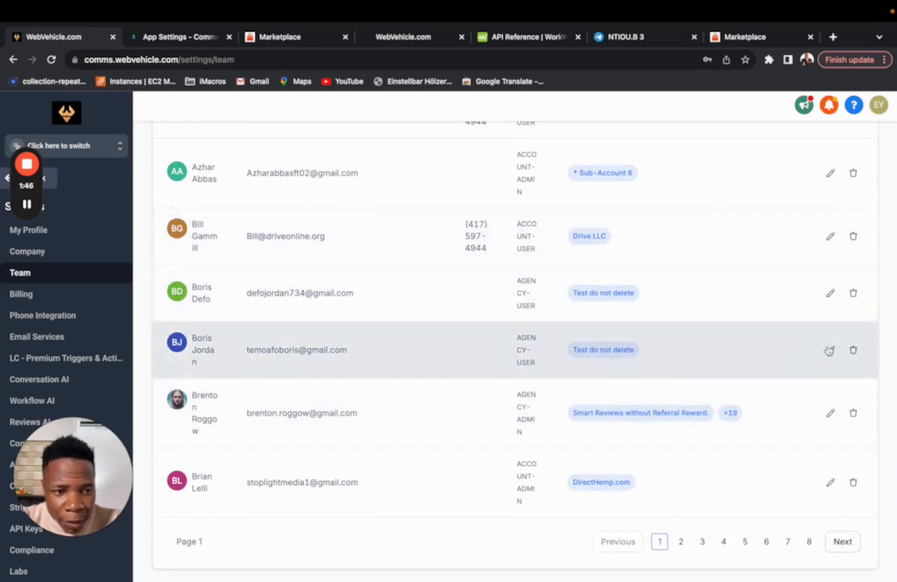
# Inspect a team user's roles and sub-account, cancel unchanged, and return to the plugin's API key settings.
pyautogui.click(829, 350)
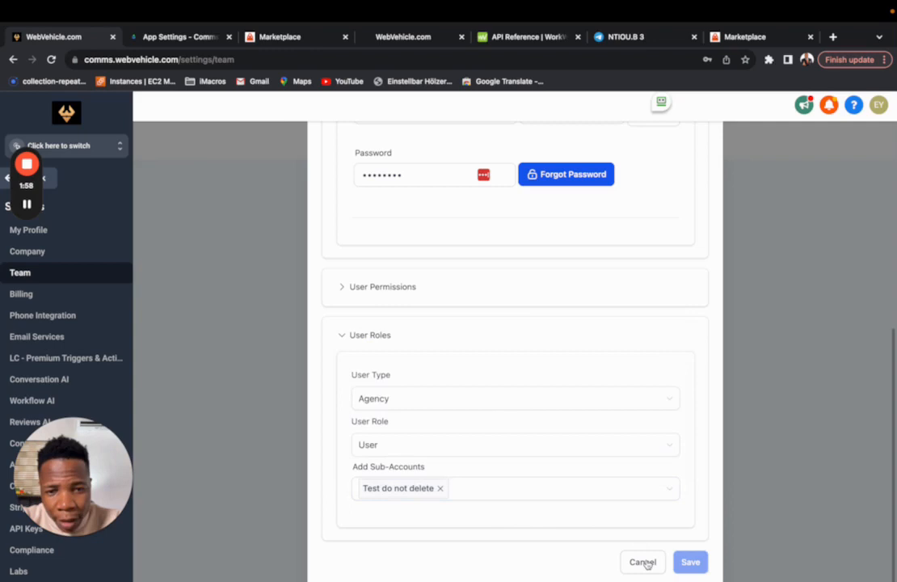
pyautogui.click(643, 563)
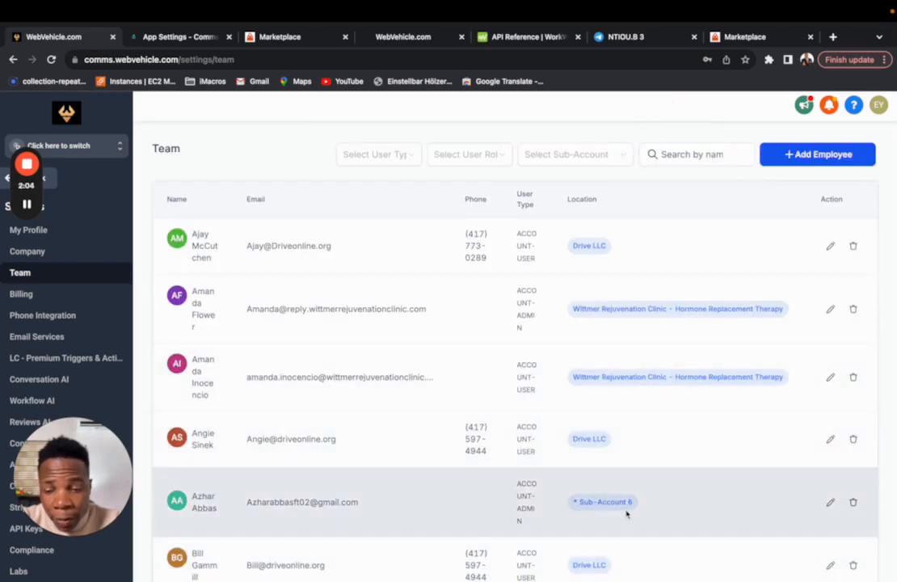
pyautogui.moveTo(492, 343)
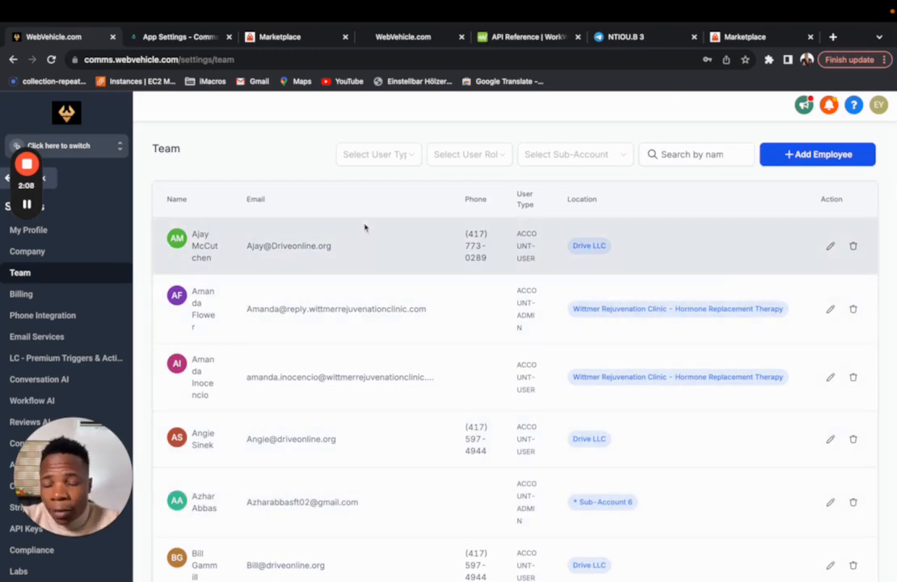
pyautogui.click(178, 36)
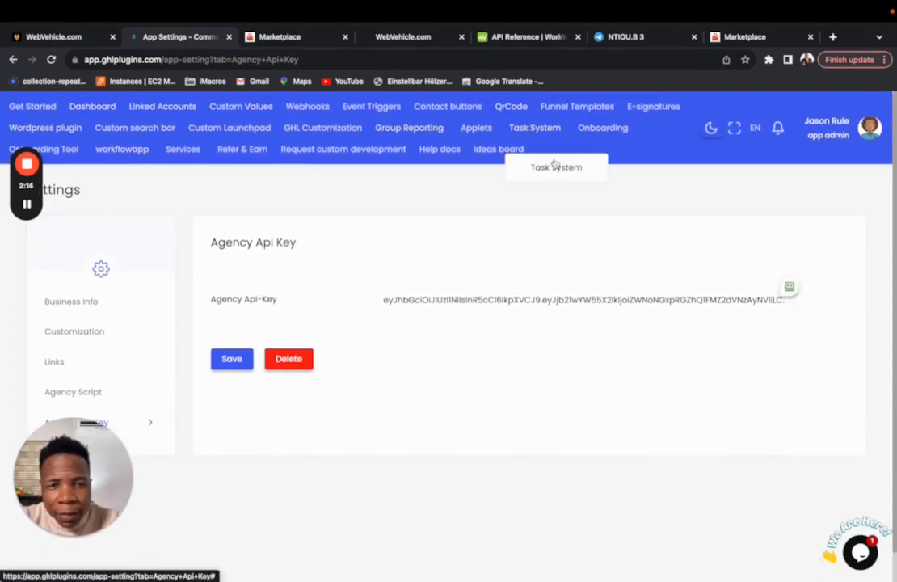
# View the Task System configuration's custom menu link, then head back to App Settings.
pyautogui.click(534, 126)
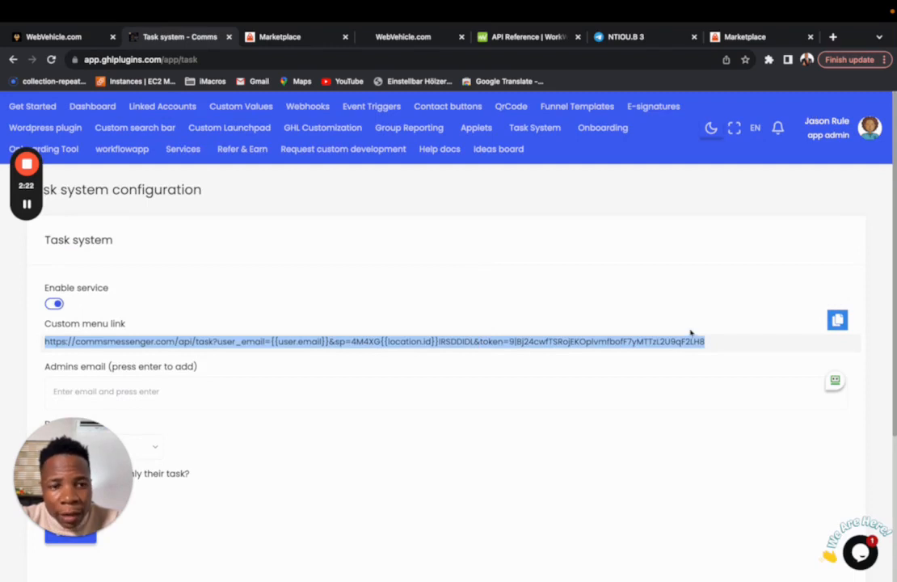
pyautogui.moveTo(678, 350)
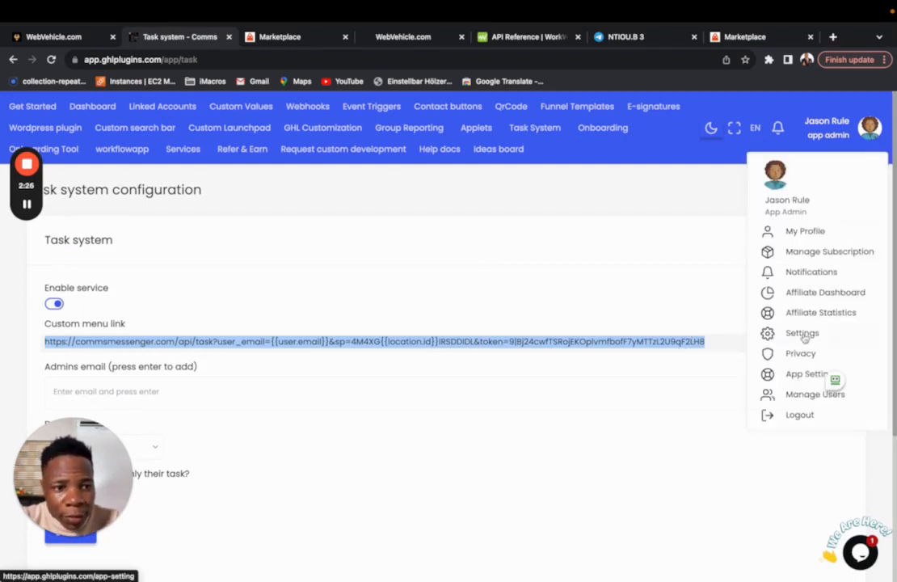
pyautogui.click(802, 333)
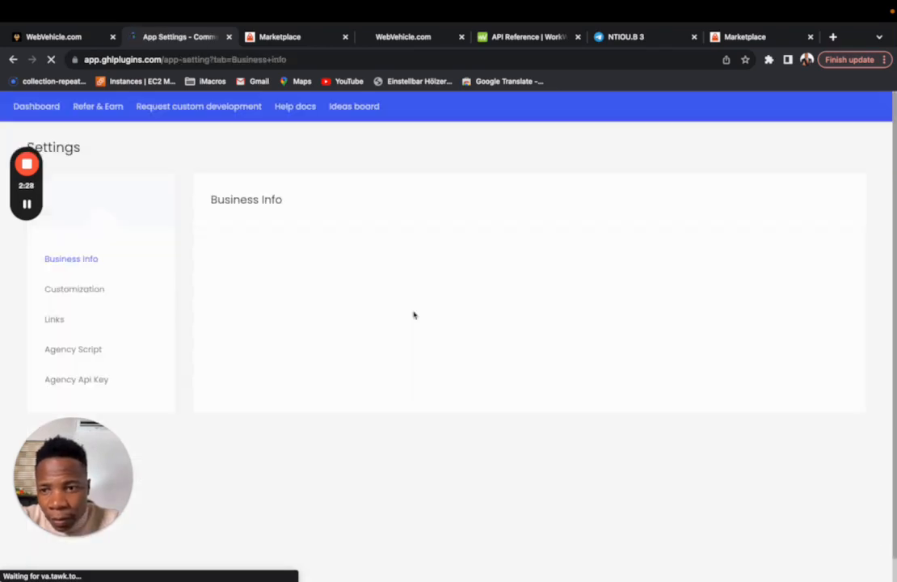
# Show the Links section listing embedded links and their associated services.
pyautogui.click(55, 319)
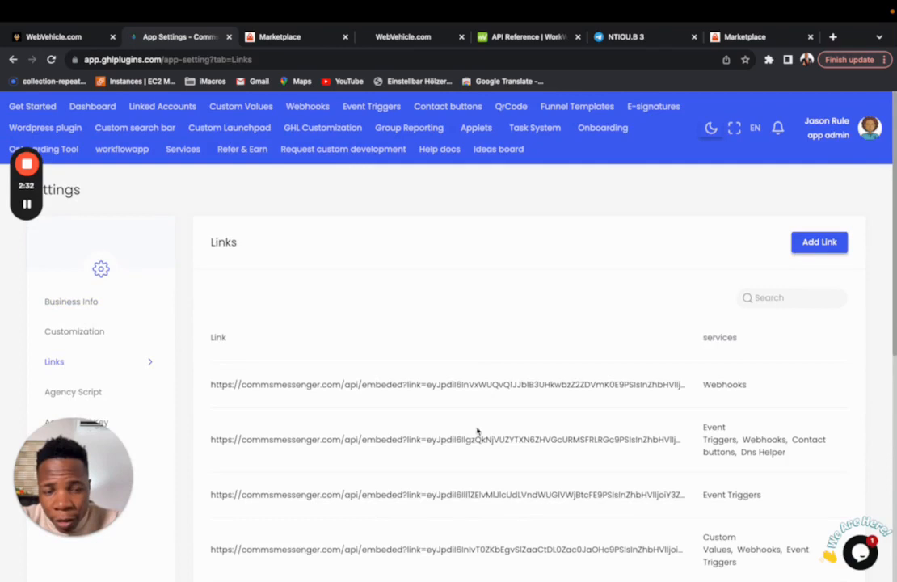
pyautogui.moveTo(504, 408)
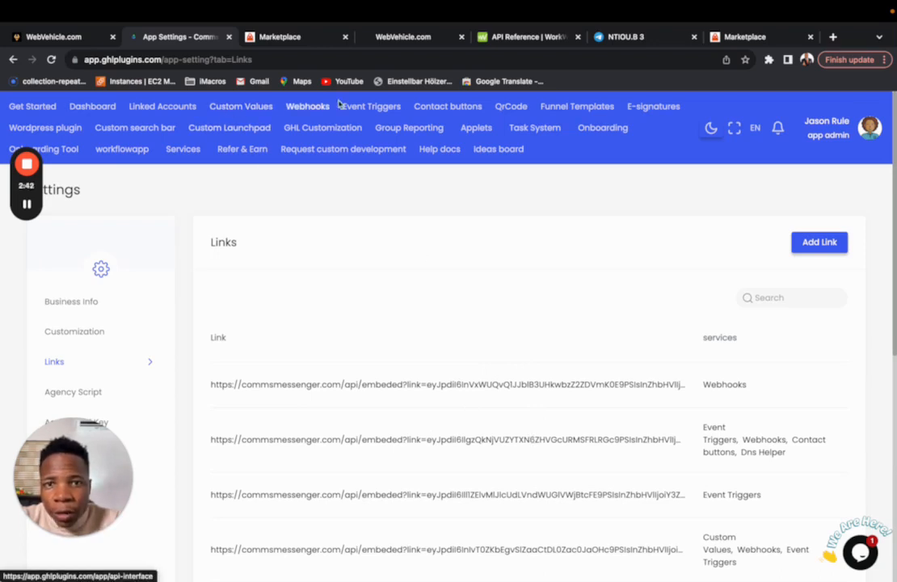
pyautogui.moveTo(534, 127)
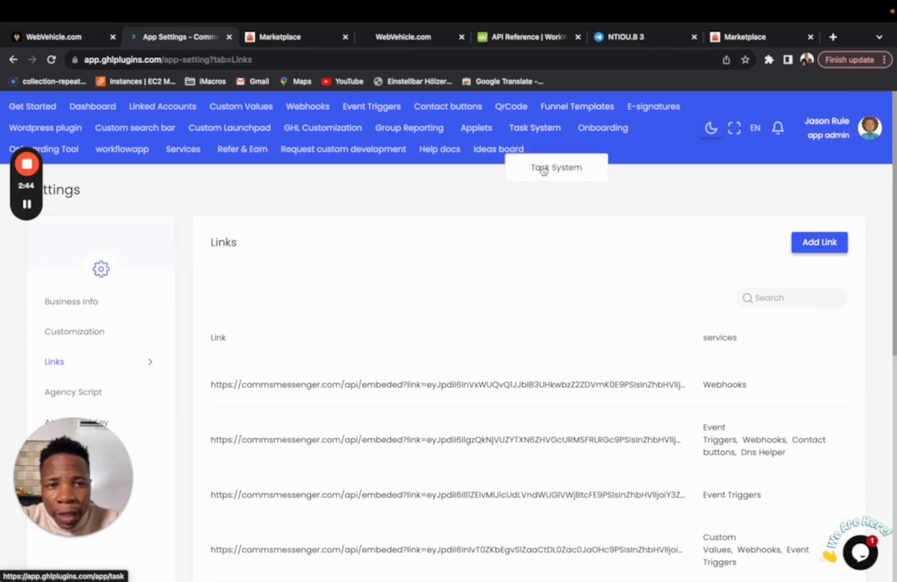
# Reopen the Task System configuration briefly, then return to HighLevel's Team page.
pyautogui.click(557, 167)
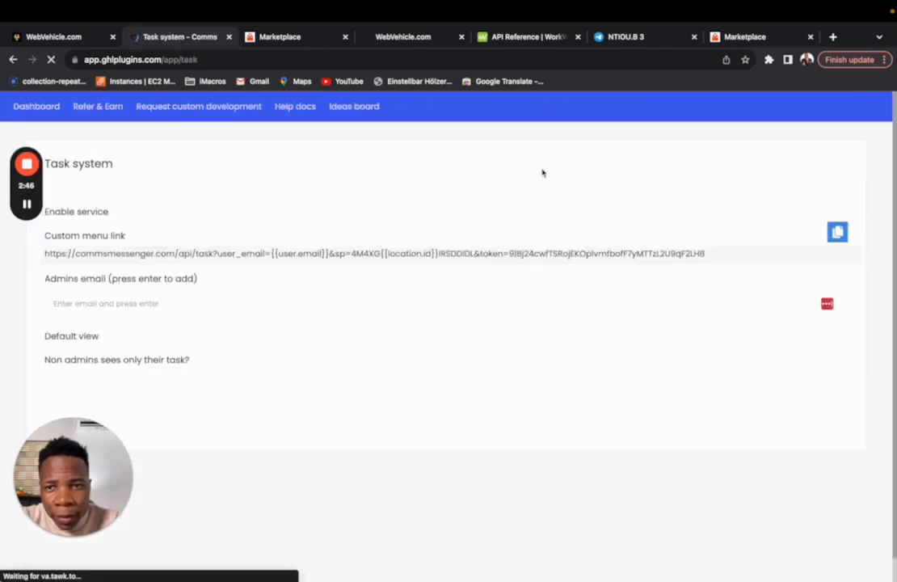
pyautogui.click(55, 36)
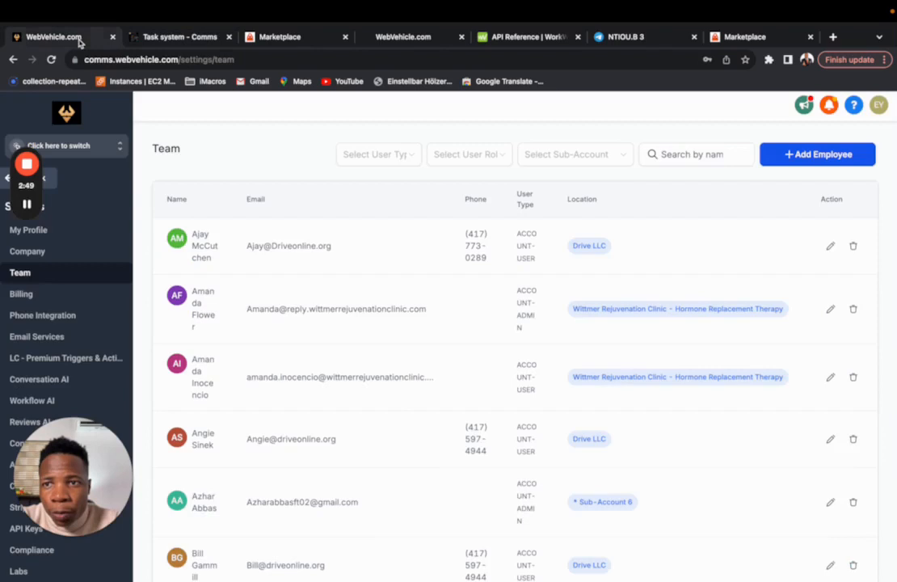